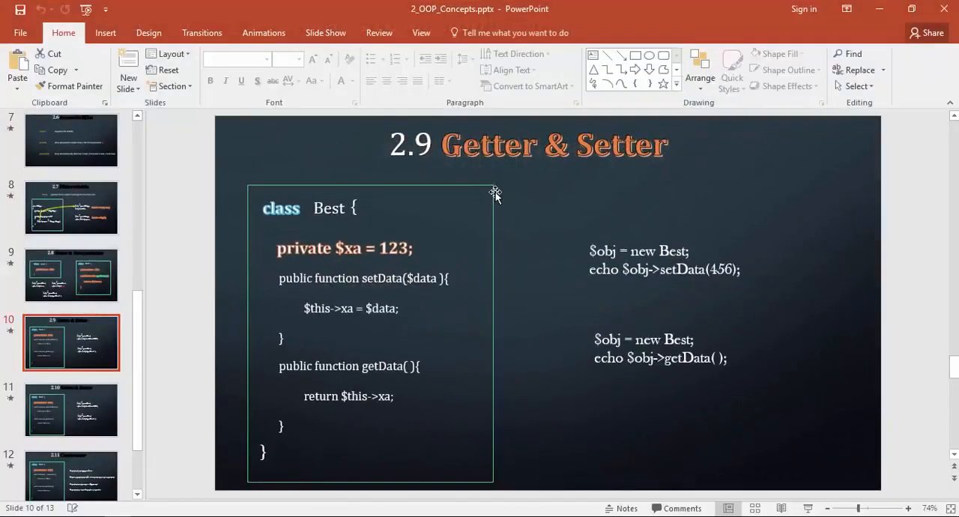
mouse_move(879, 35)
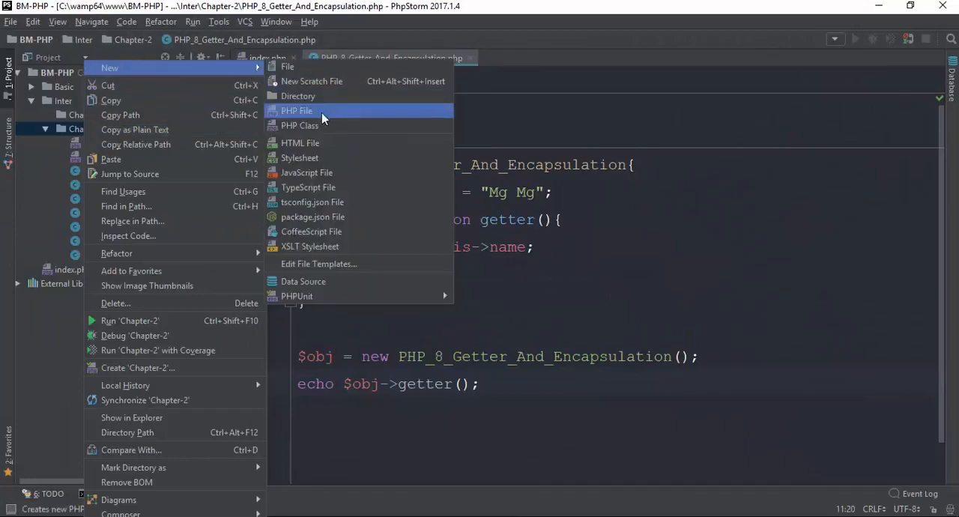
Create a new PHP class named PHP_9_Setter_Getter in the Chapter-2 folder
click(299, 125)
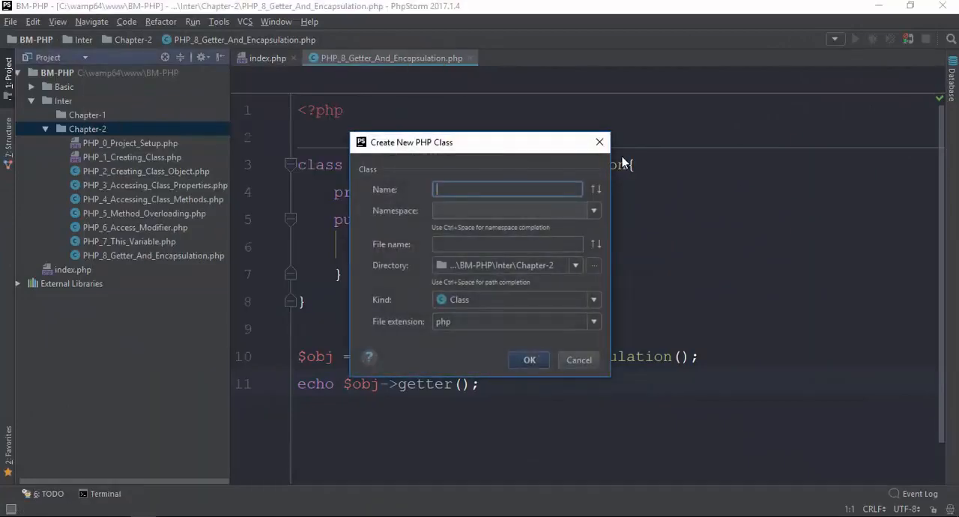
text(PHP_9)
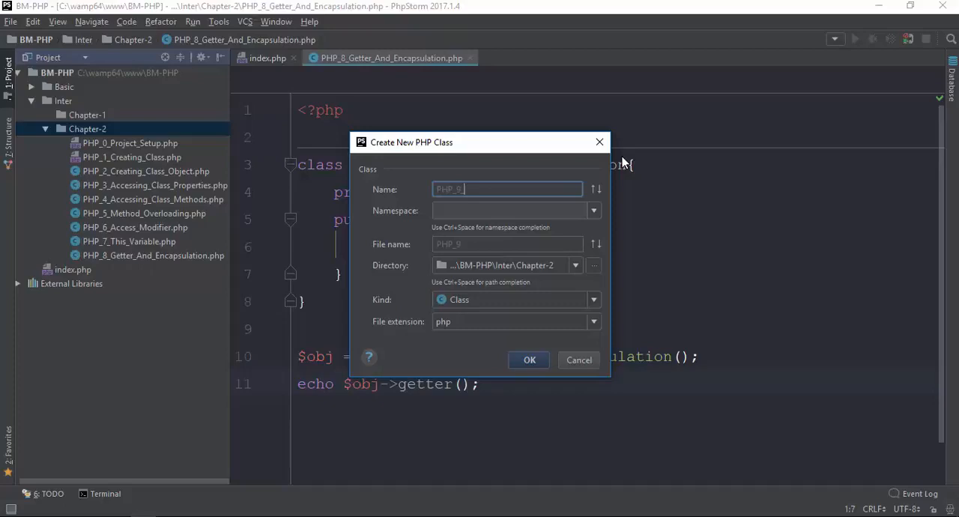
text(_Se)
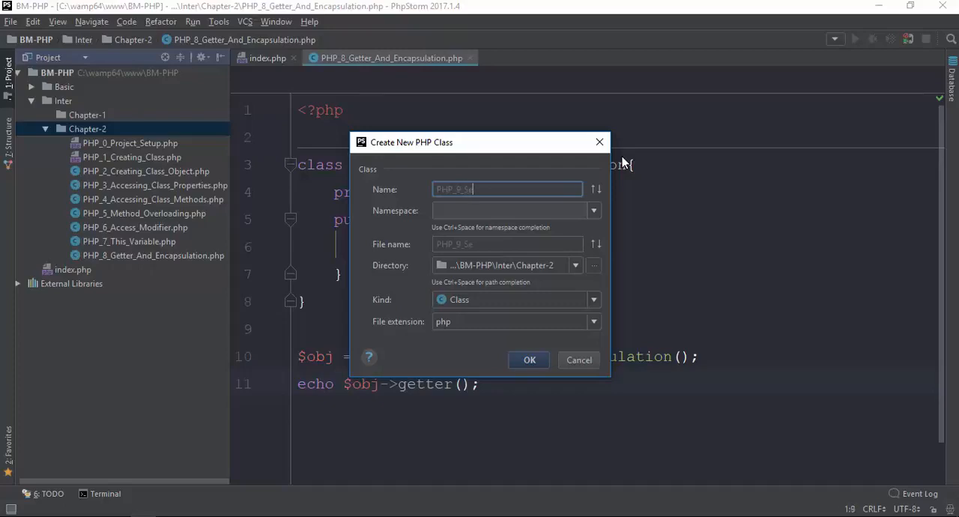
text(tter_)
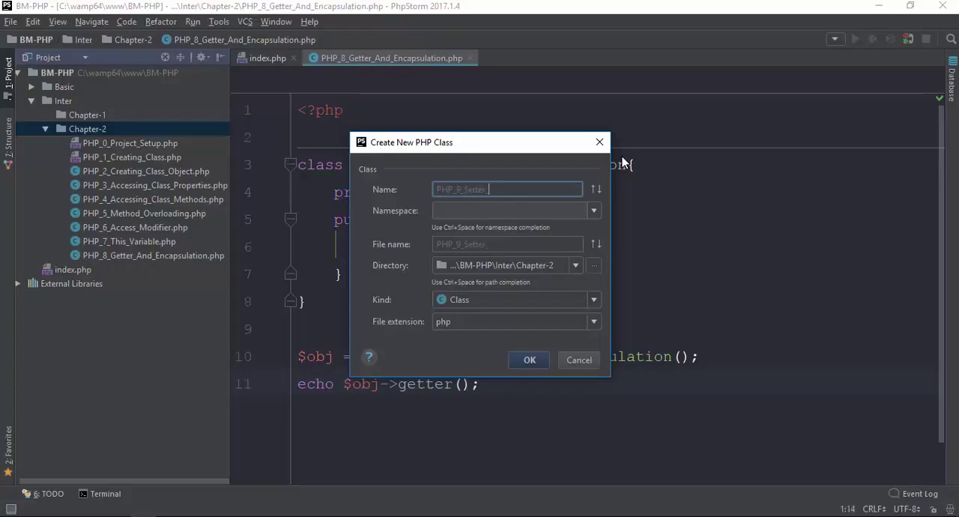
text(Ge)
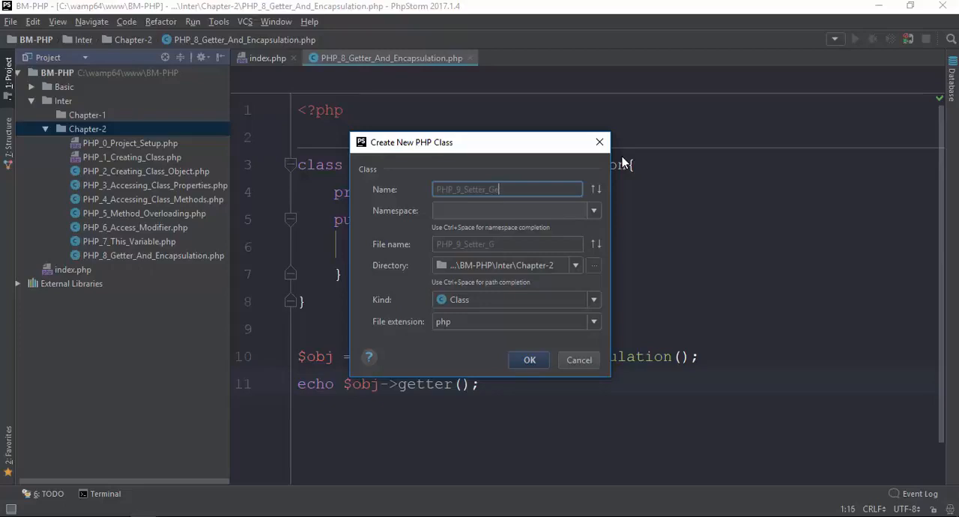
click(530, 360)
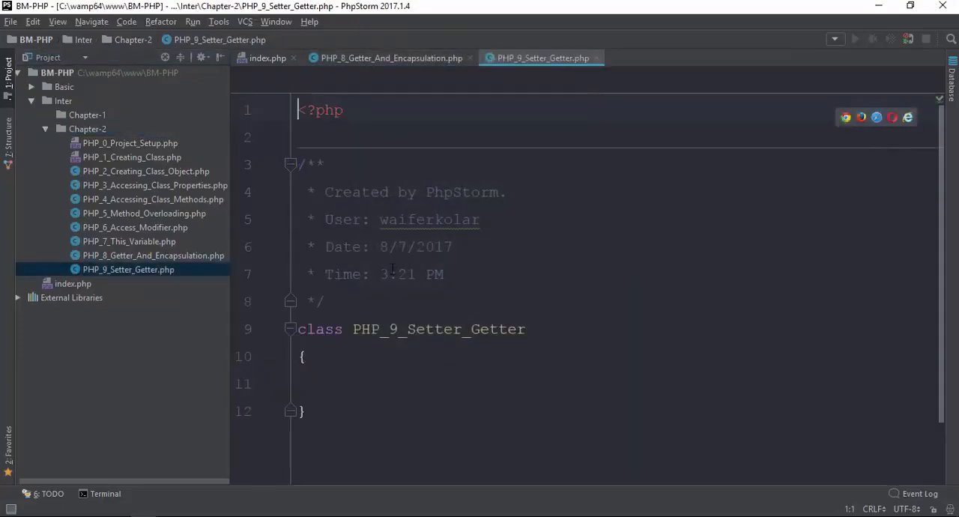
Delete the header comment and declare private $name = "Mg Mg" in the class
key(Delete)
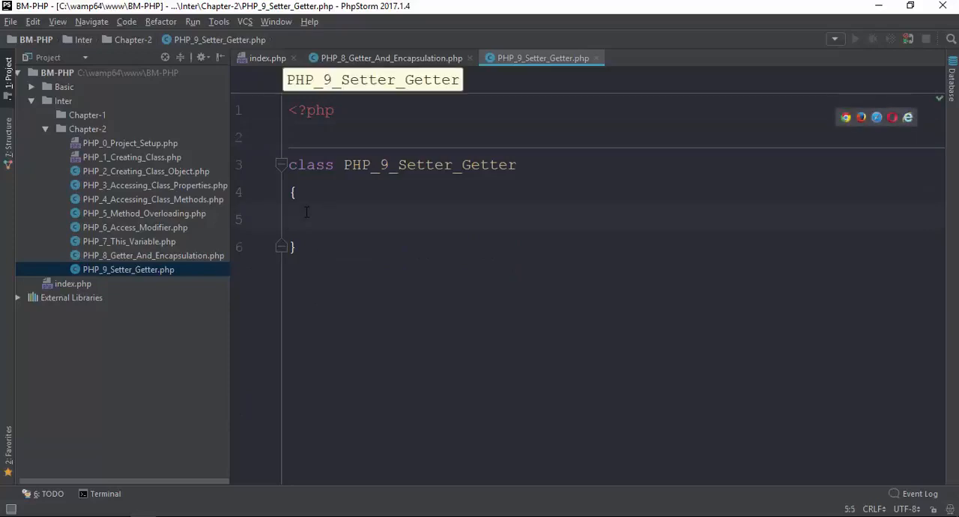
text(p)
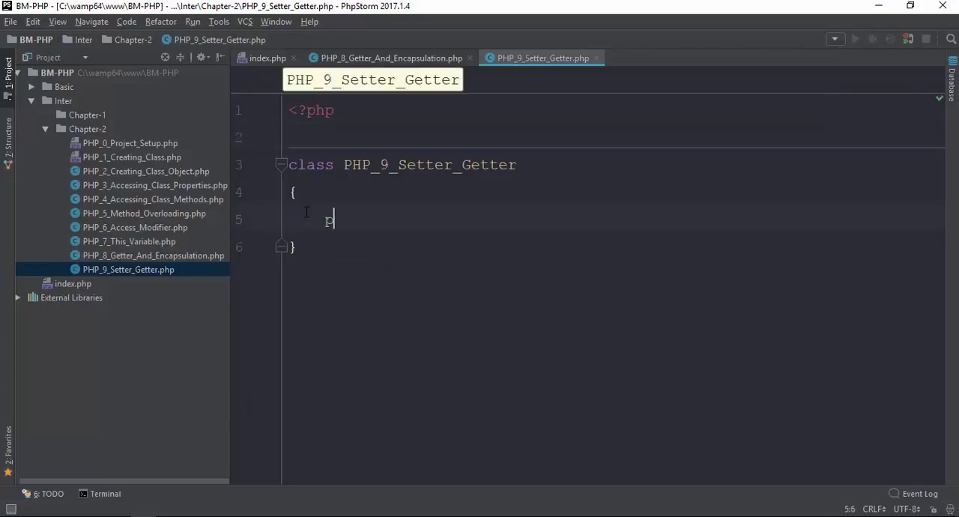
text(riva)
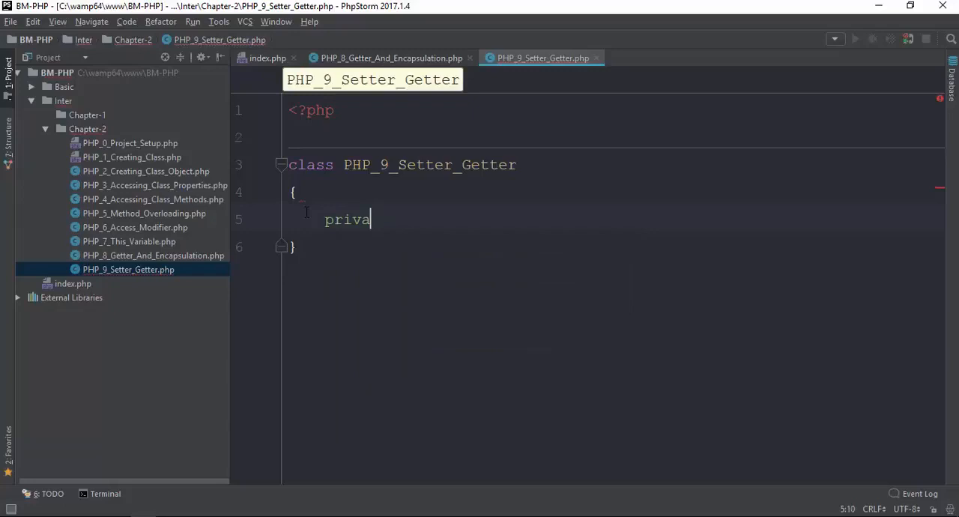
text(te name =)
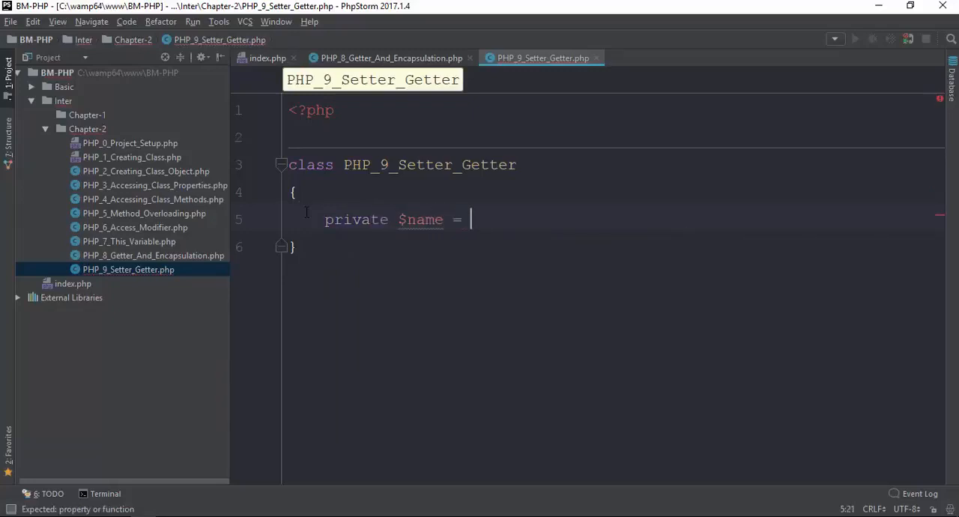
text("Mg Mg")
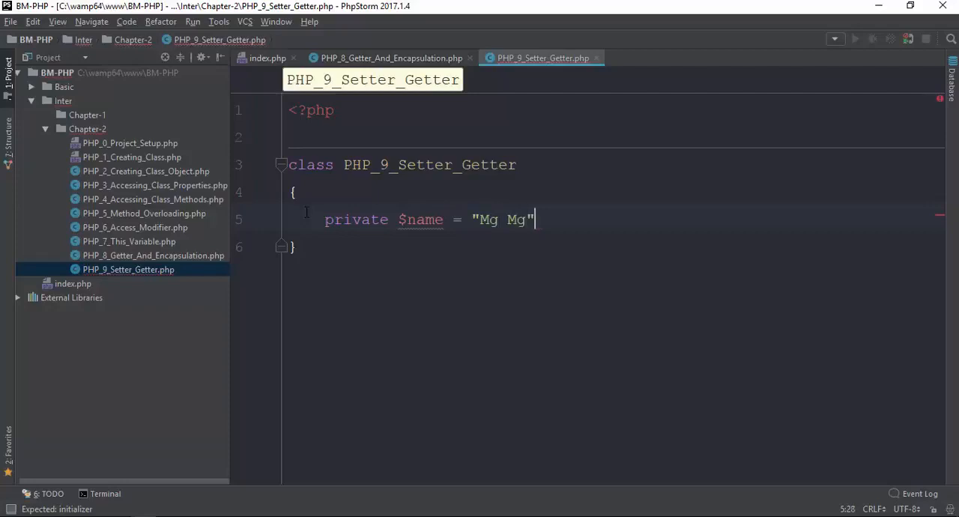
text(;)
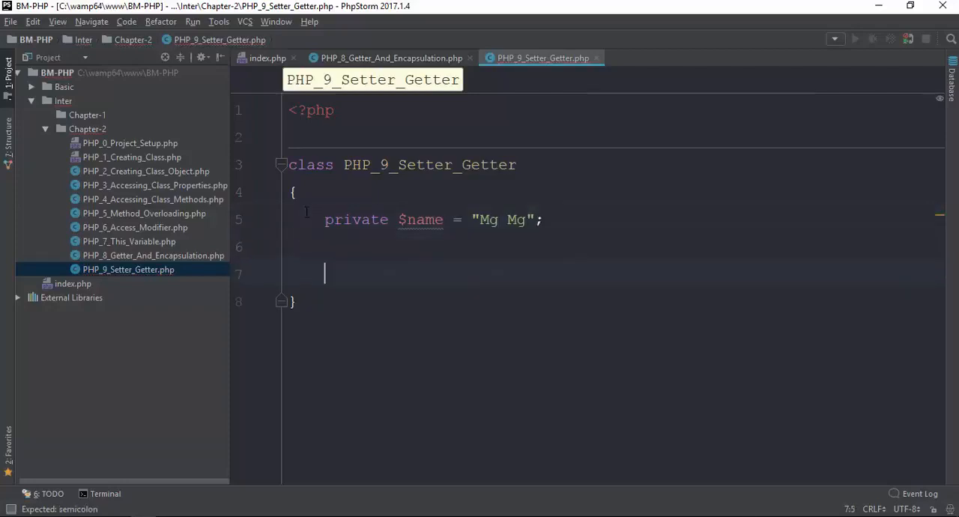
text(public function s)
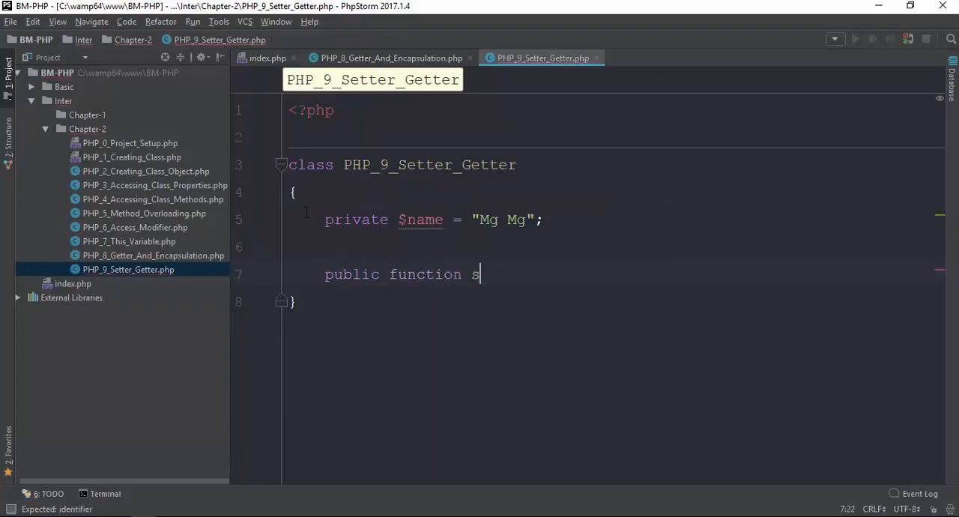
Write public function setter($data) that assigns $data to $this->name
text(etter() {)
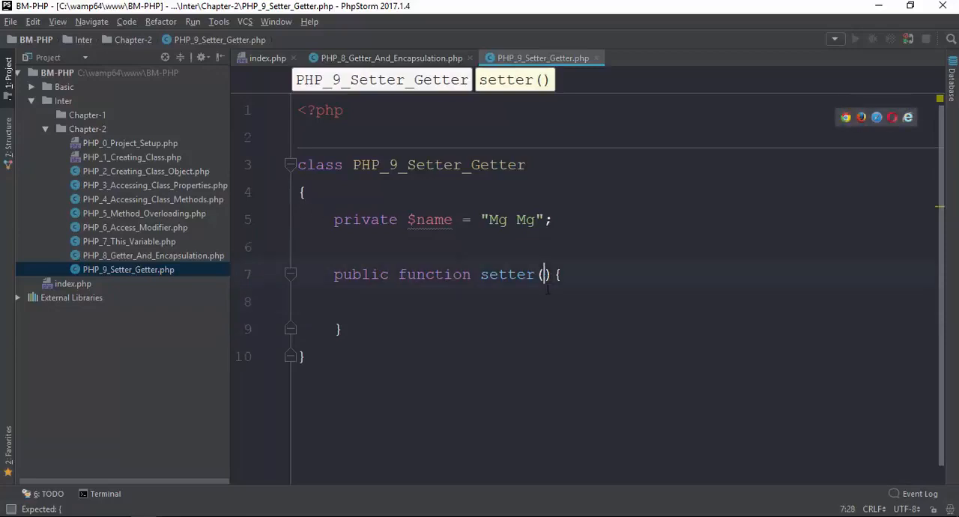
text($data)
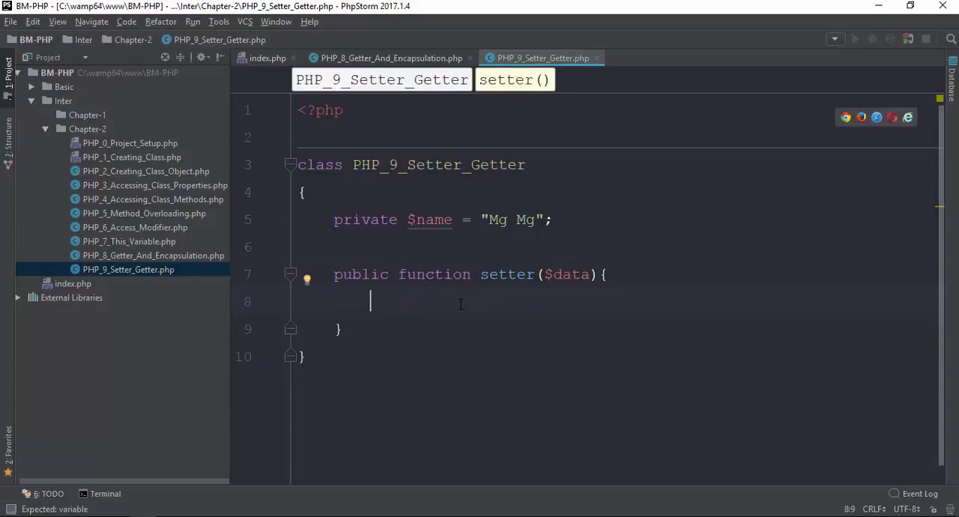
text($this)
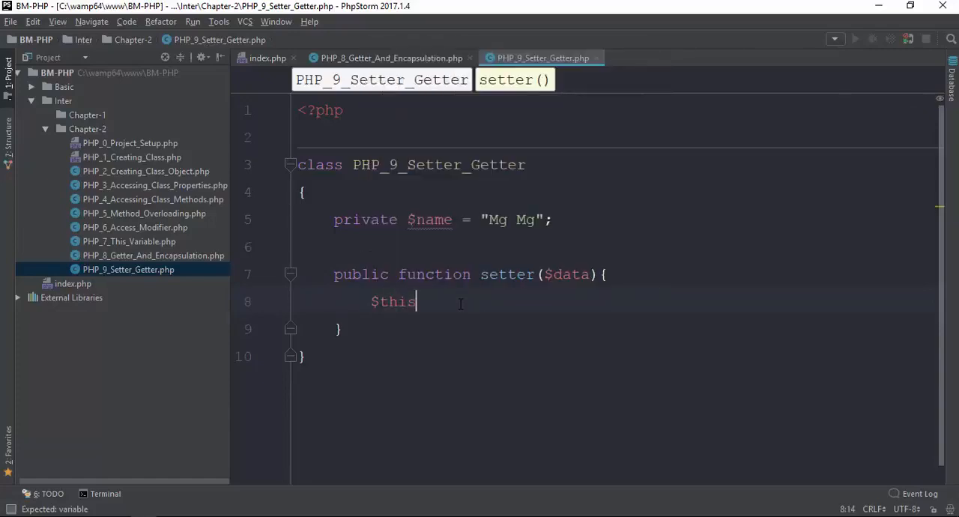
text(->)
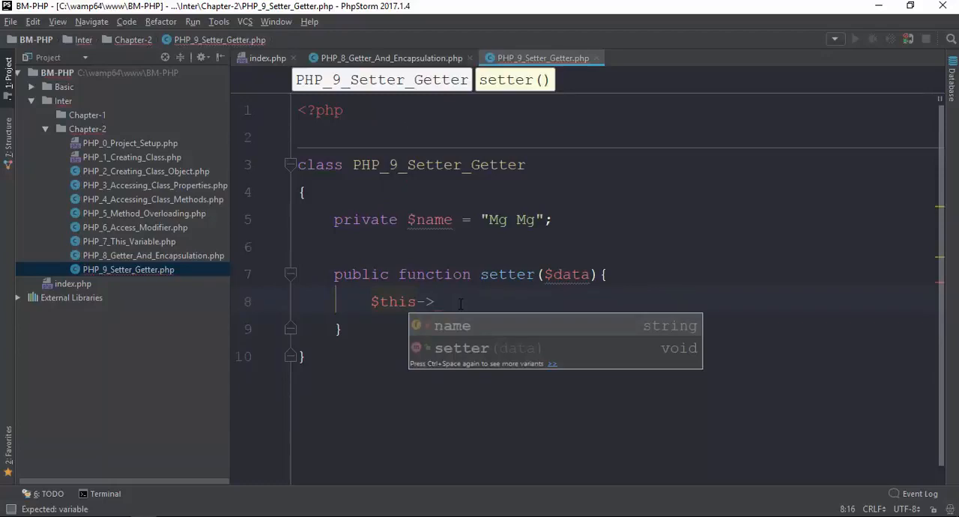
text(name =)
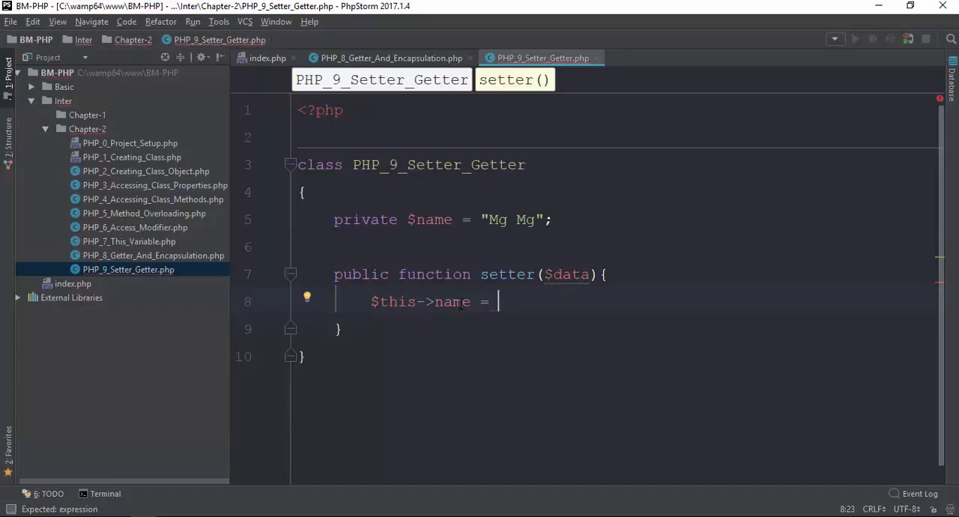
text($data;)
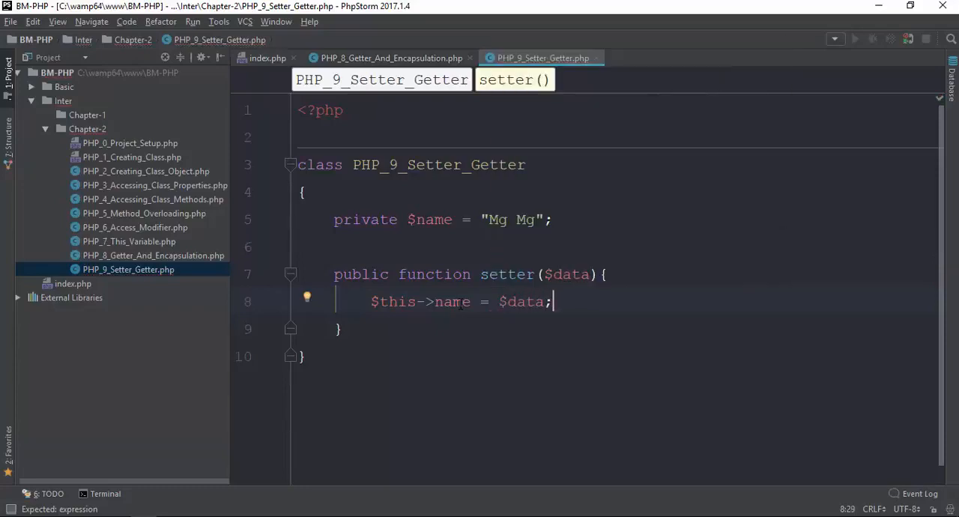
click(340, 329)
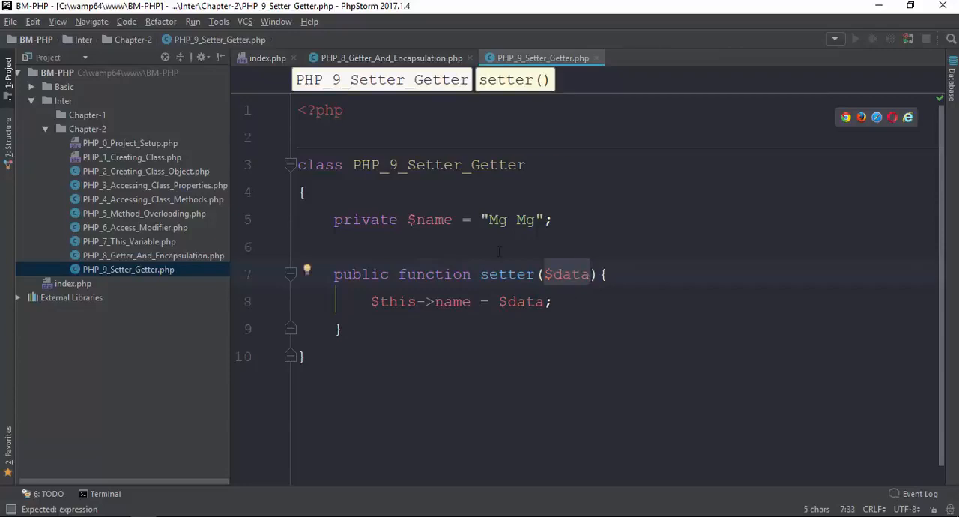
click(535, 219)
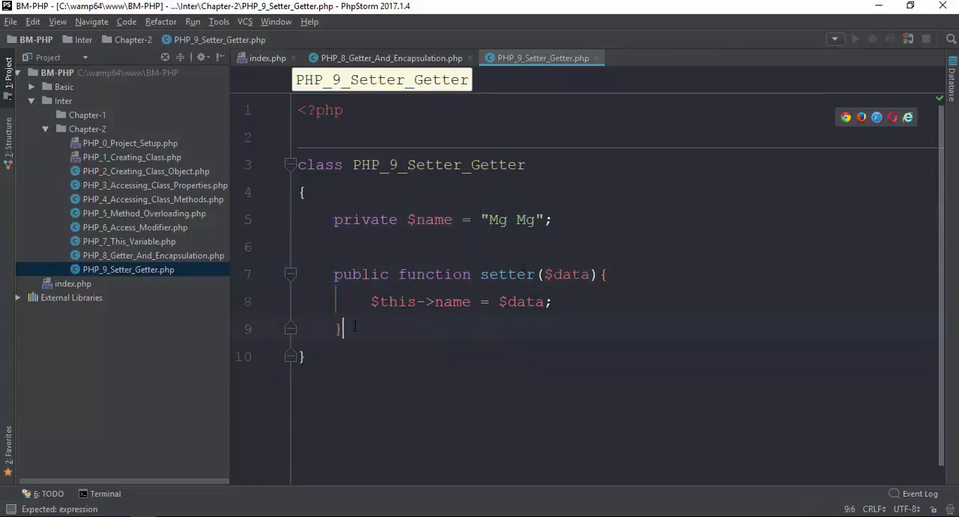
Add public function getter() returning $this->name after the setter
text(public function ge)
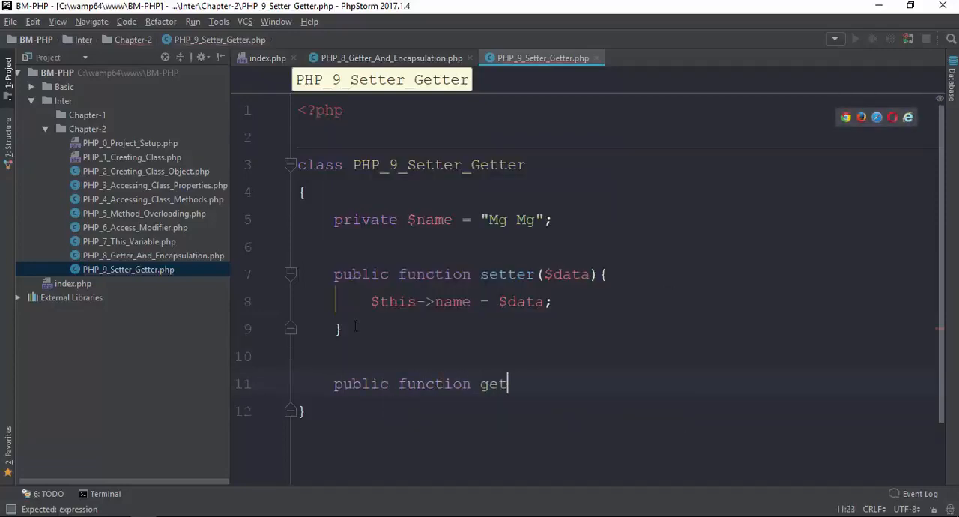
text(ter())
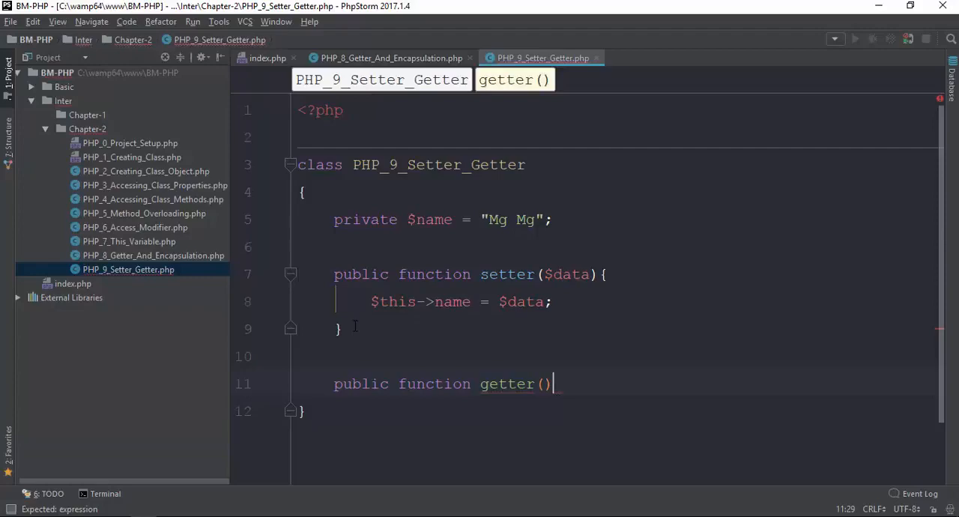
text({)
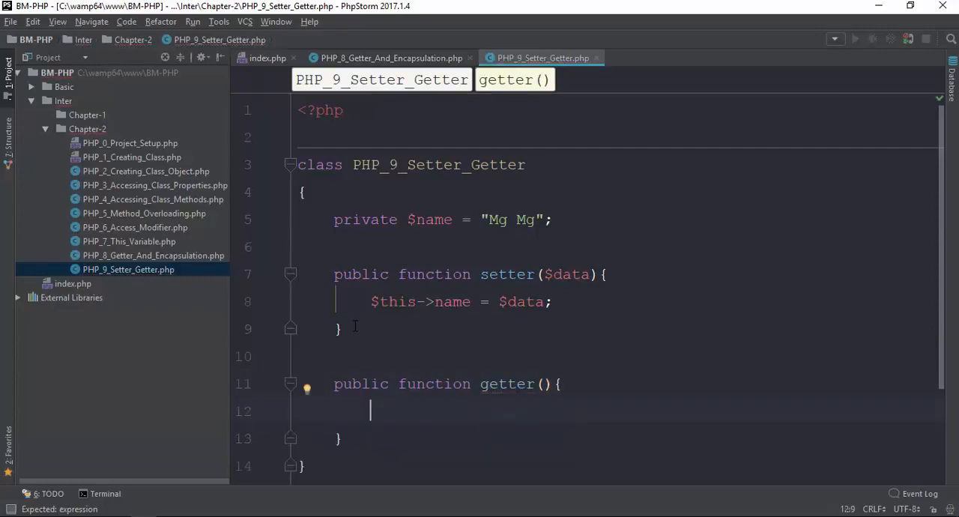
text(return $this->)
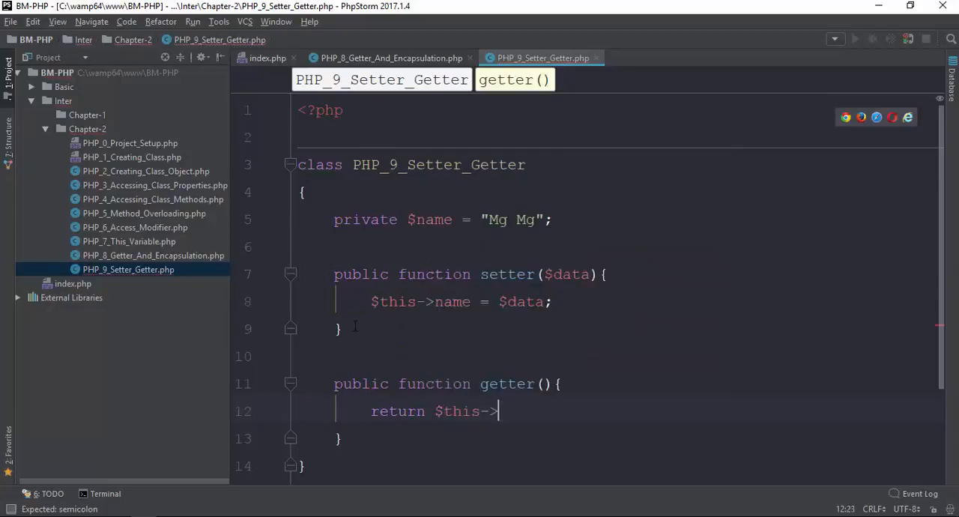
text(name;)
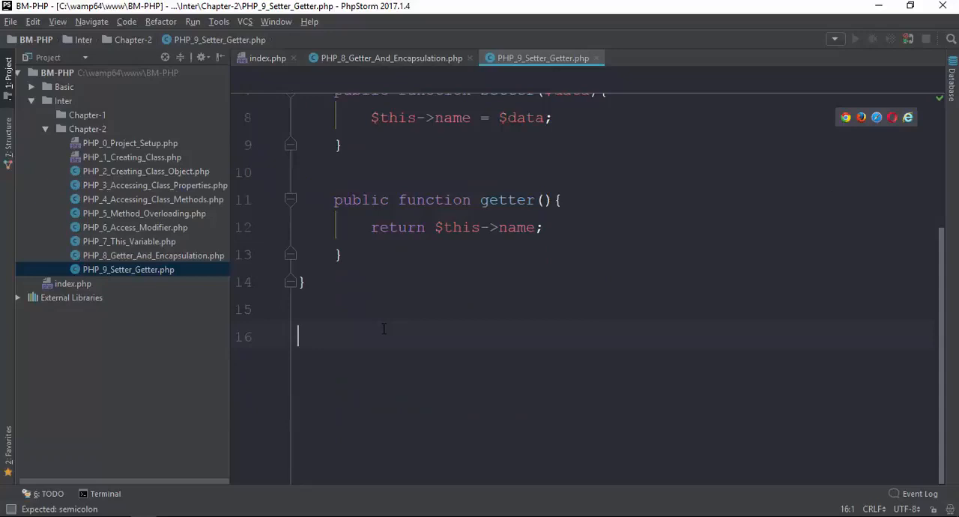
Instantiate $obj = new PHP_9_Setter_Getter(), call setter("Aung Aung"), and echo $obj->getter()
text($obj =)
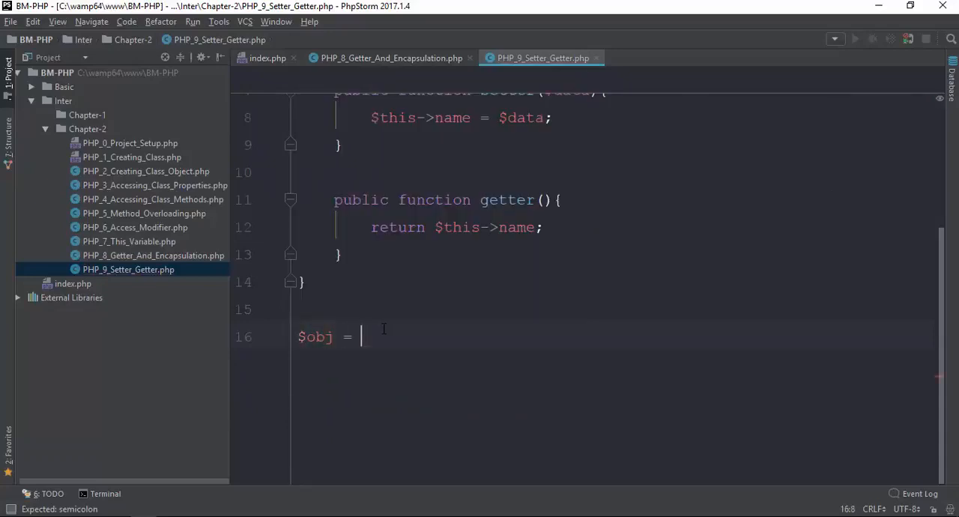
text(P)
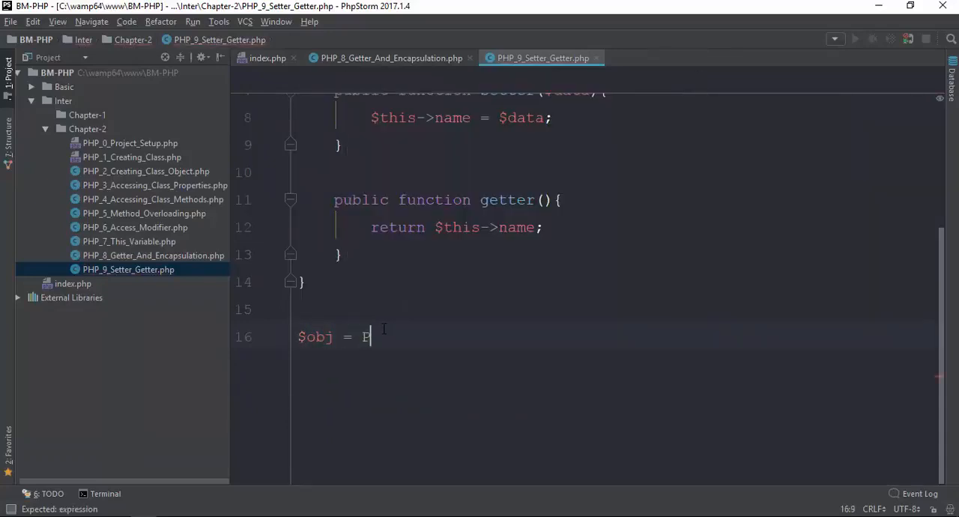
text(P_)
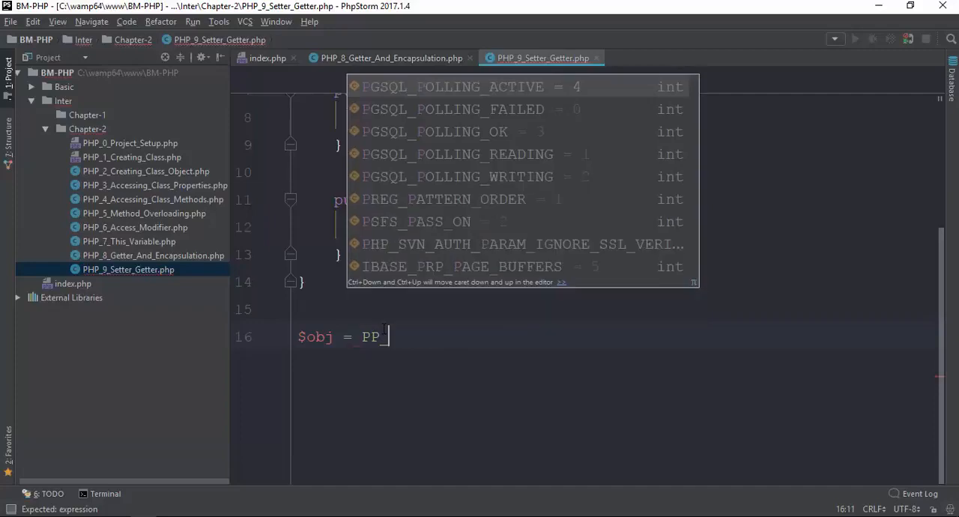
text(new PHP)
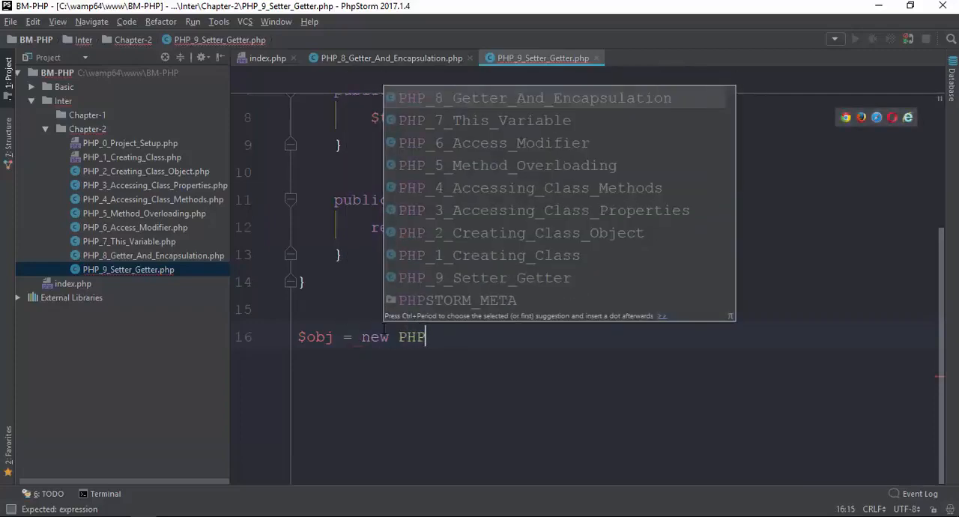
text(_9)
text($)
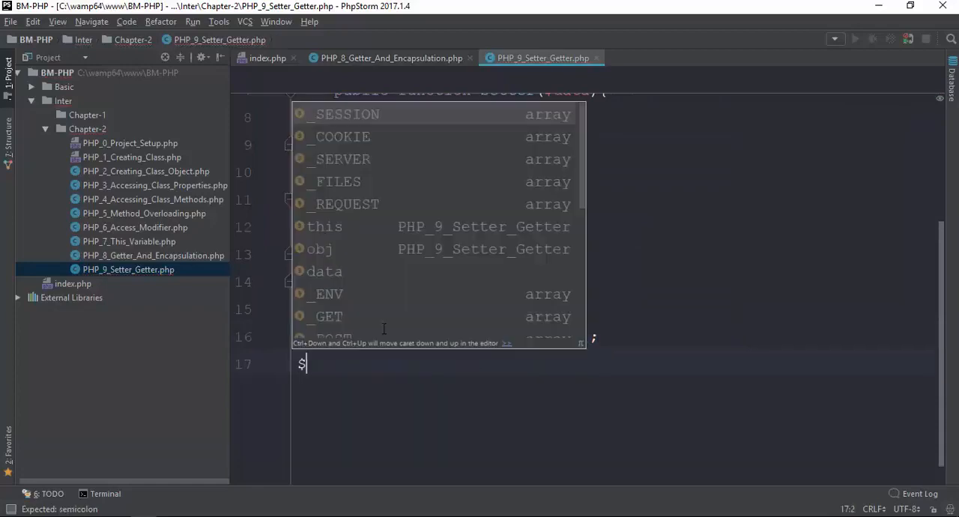
text(obj->setter(")
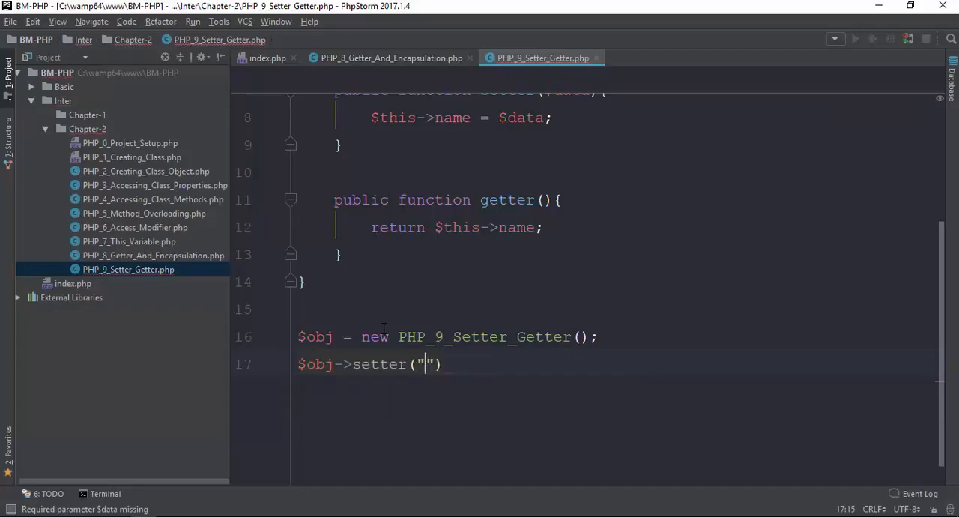
text(Aung Aung)
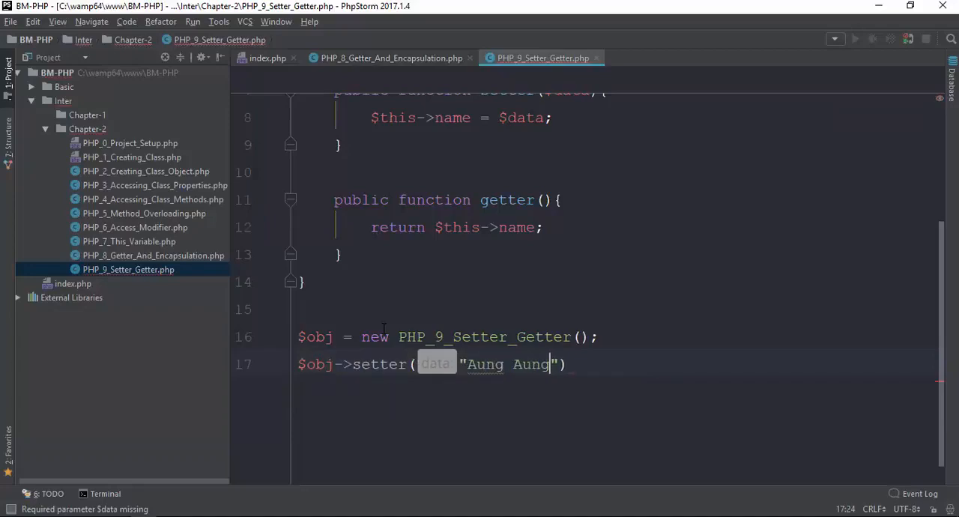
scroll(up, 3)
text($obj)
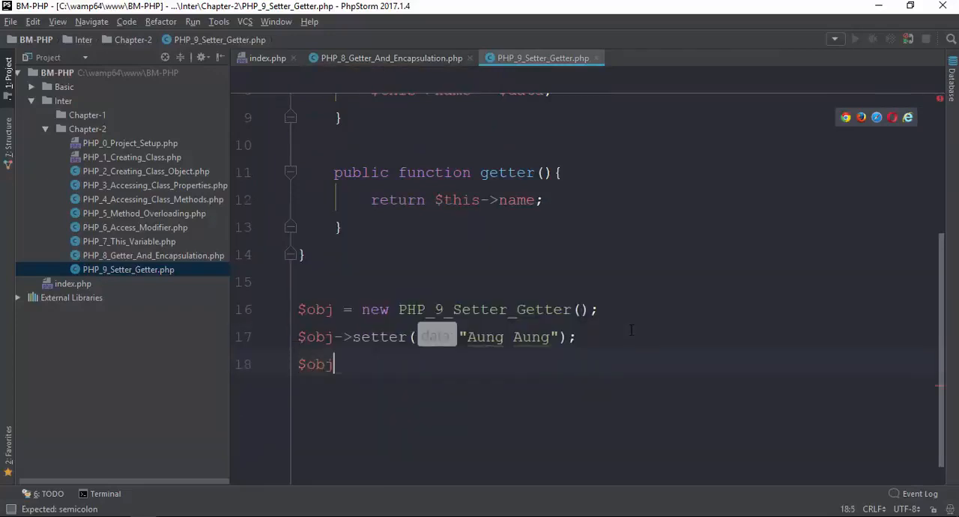
text(->getter();)
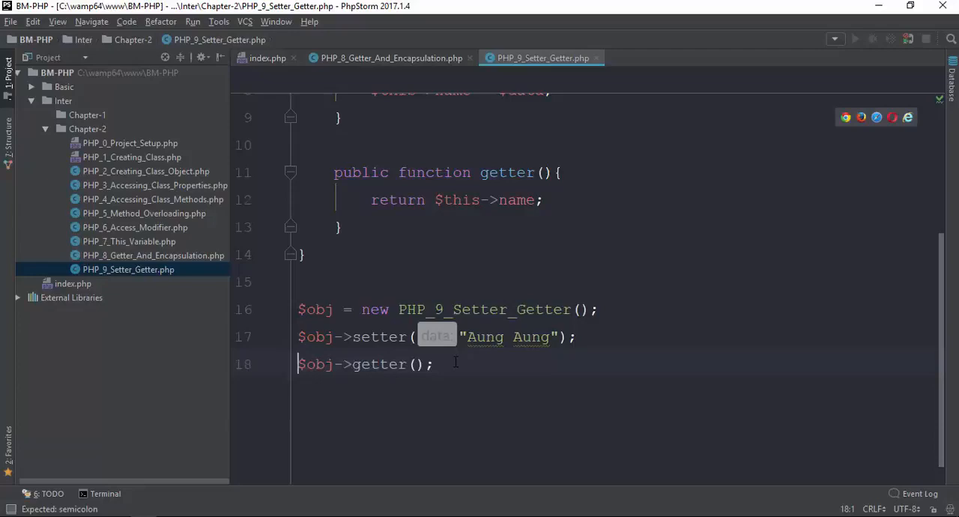
text(echo)
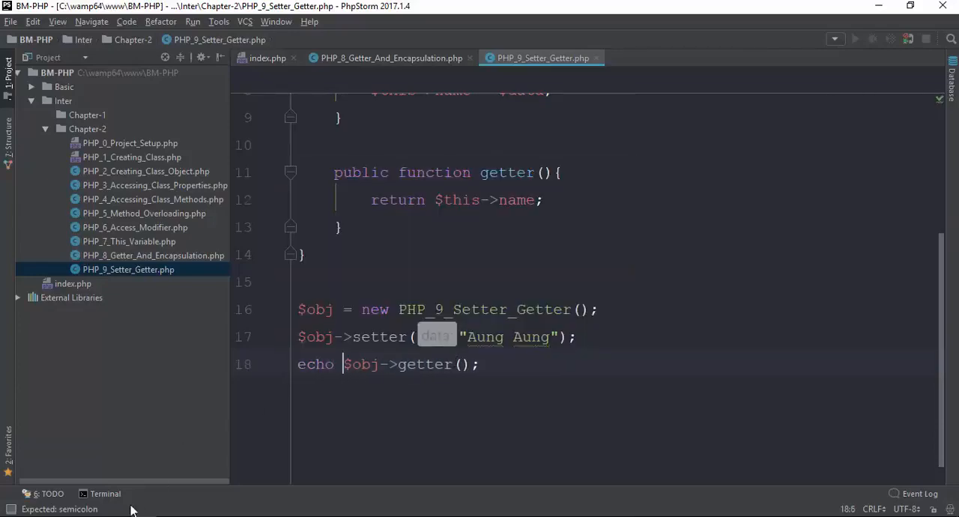
View and close the PHP_8_Getter_And_Encapsulation tab, then scroll through the new file
click(267, 58)
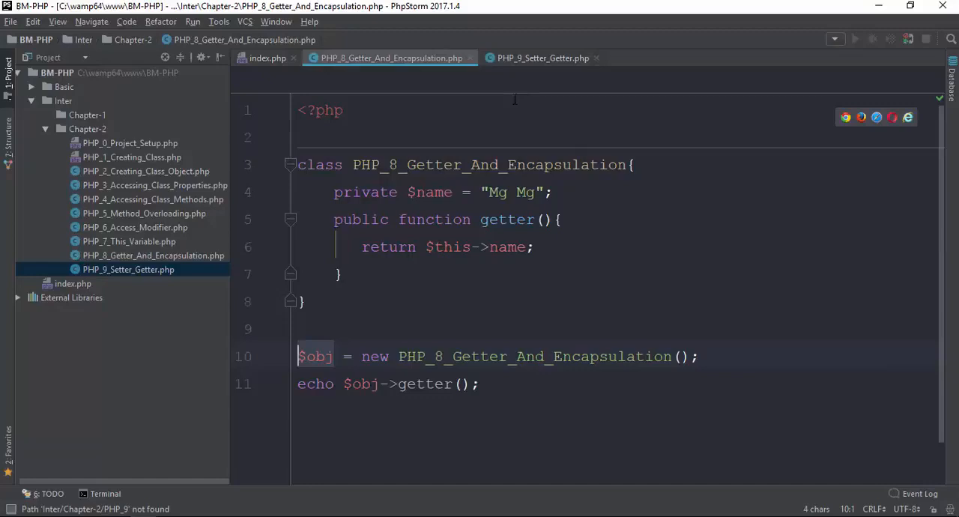
click(268, 57)
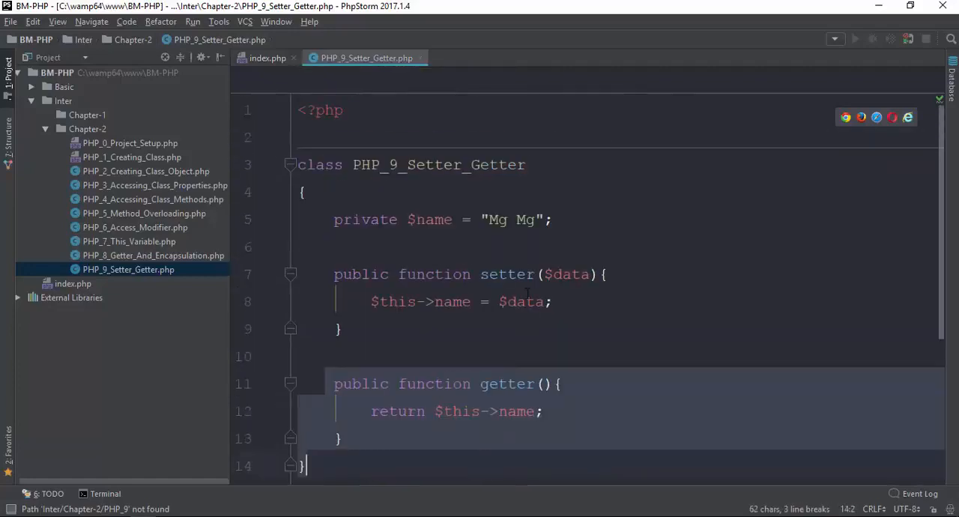
scroll(down, 3)
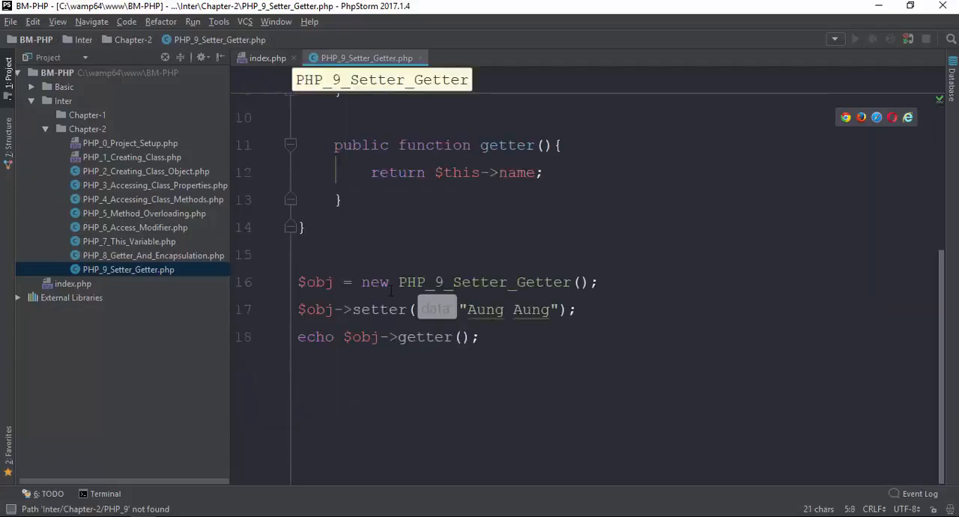
scroll(up, 3)
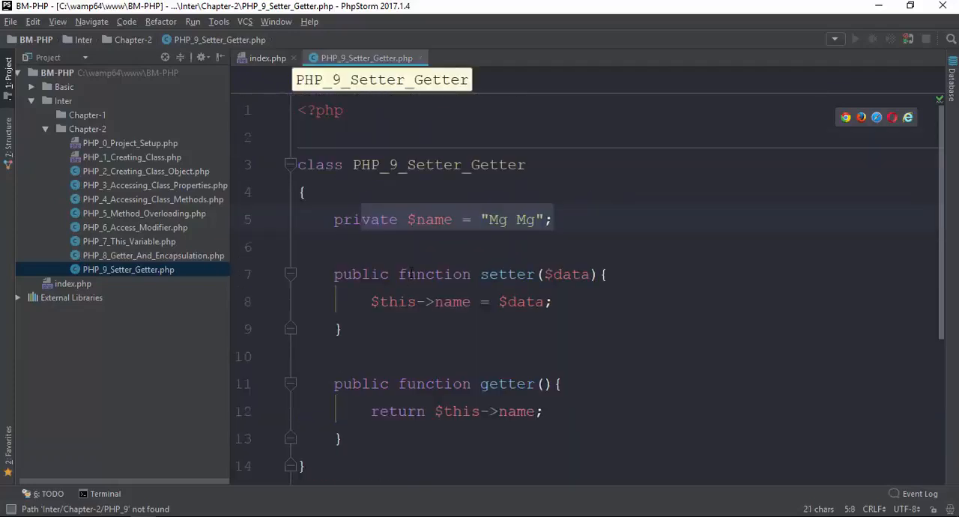